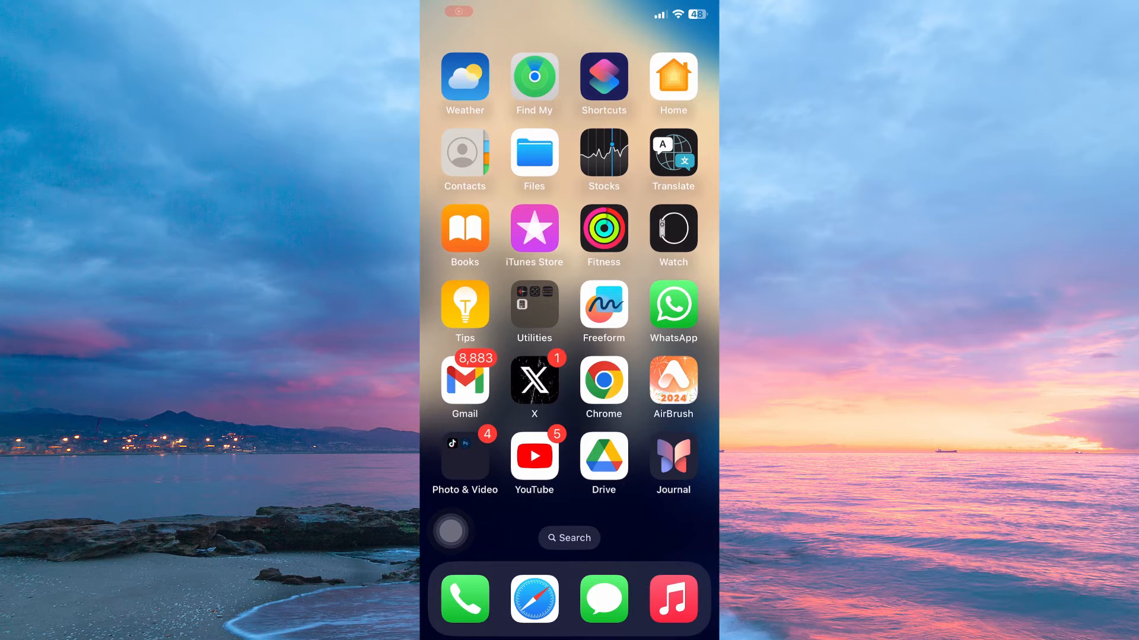
- Launch the Gmail app from the Home Screen
left_click(465, 381)
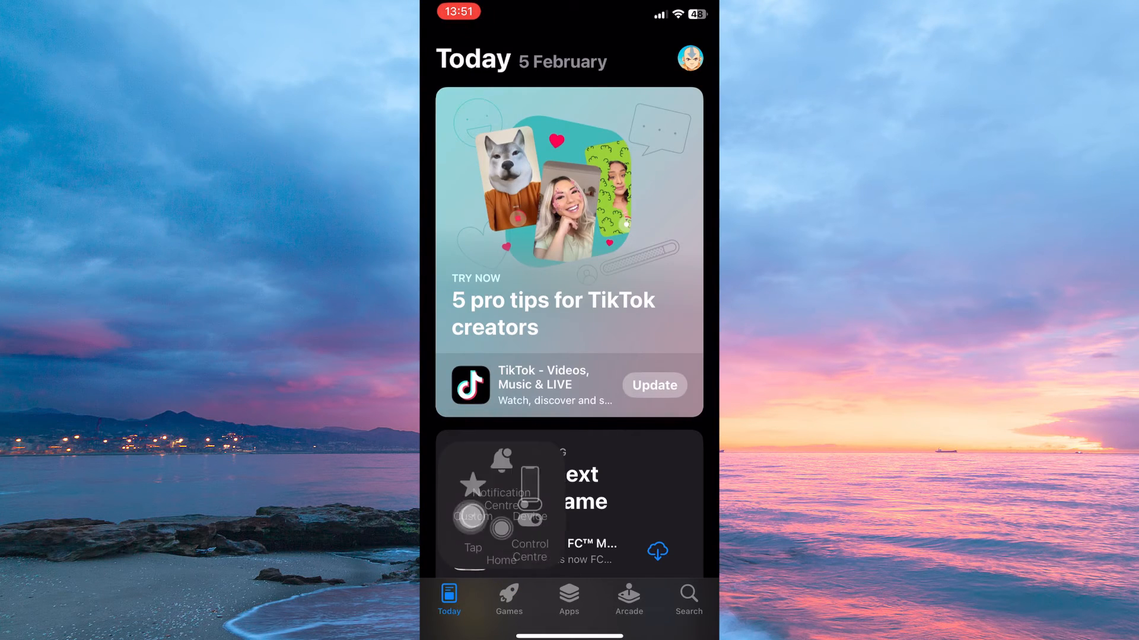
- Go to the account page from the Today tab's profile picture to reach Redeem Gift Card or Code
left_click(688, 59)
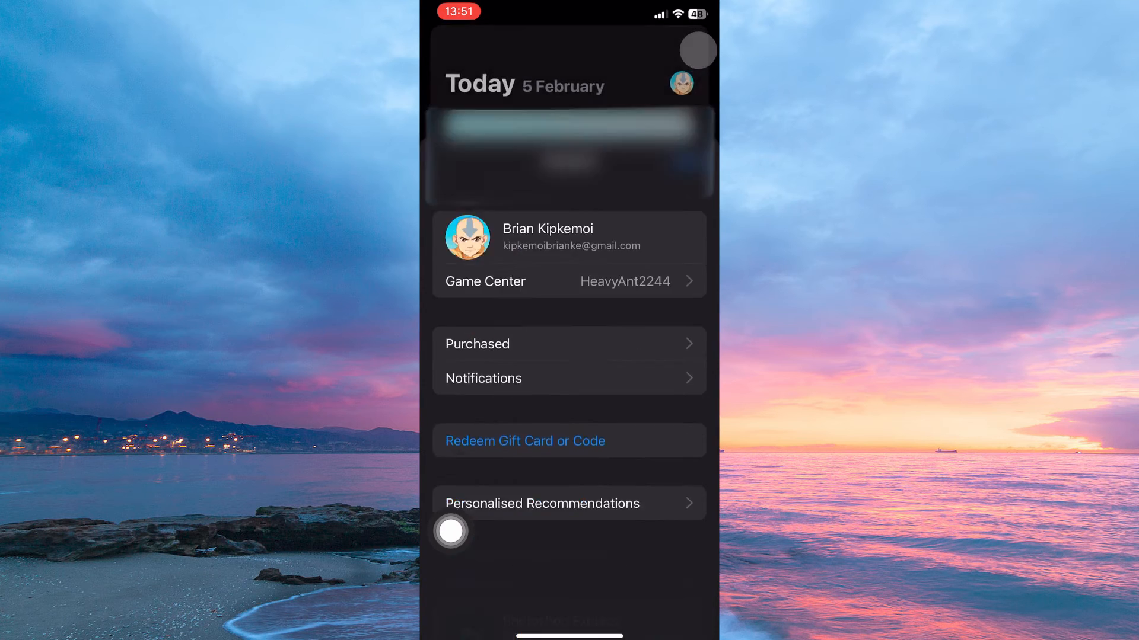